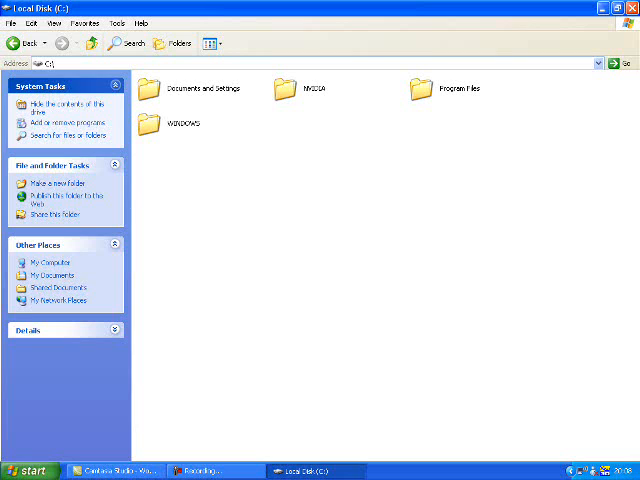
# Step: Open the WINDOWS folder on Local Disk (C:)
pyautogui.click(168, 122)
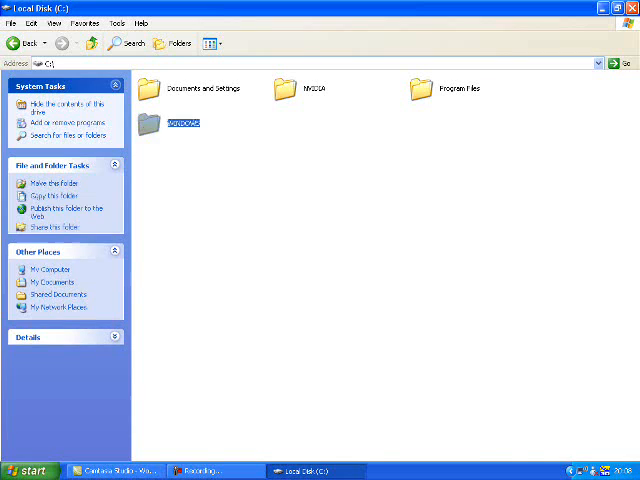
pyautogui.doubleClick(170, 120)
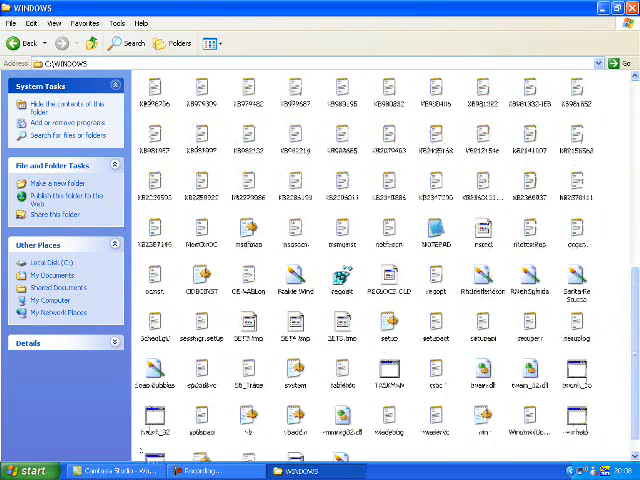
# Step: Locate and open the Media folder inside WINDOWS
pyautogui.scroll(3)
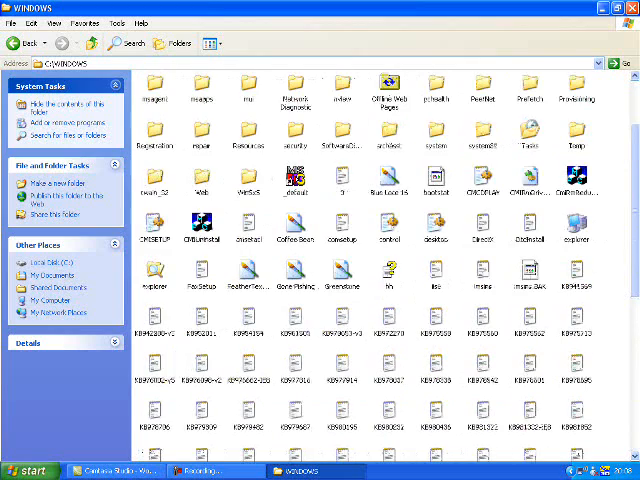
pyautogui.scroll(3)
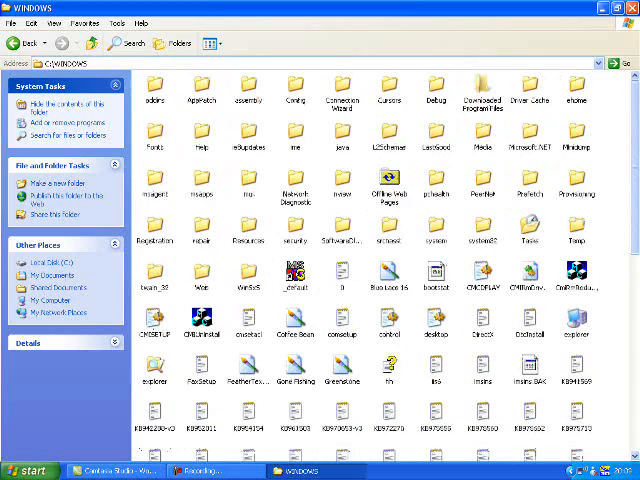
pyautogui.click(482, 144)
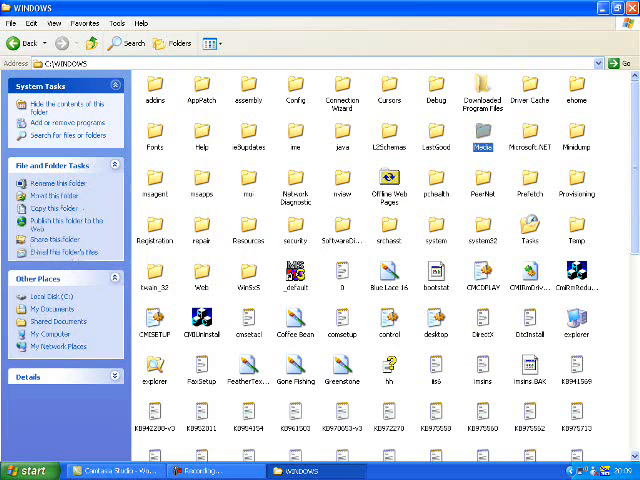
pyautogui.doubleClick(484, 140)
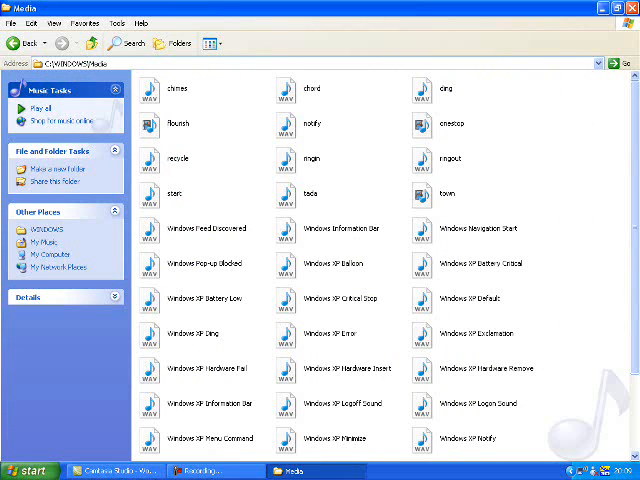
# Step: Select the ringout system sound file in C:\WINDOWS\Media
pyautogui.scroll(-3)
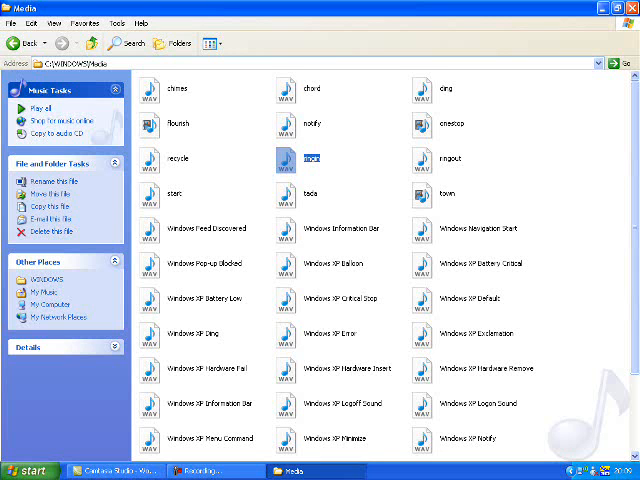
pyautogui.click(448, 160)
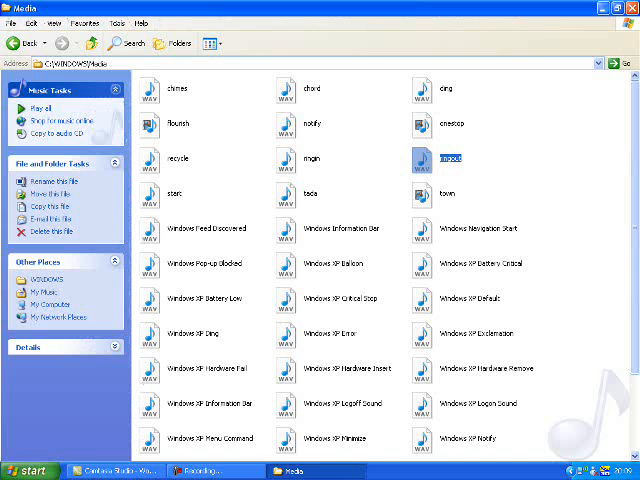